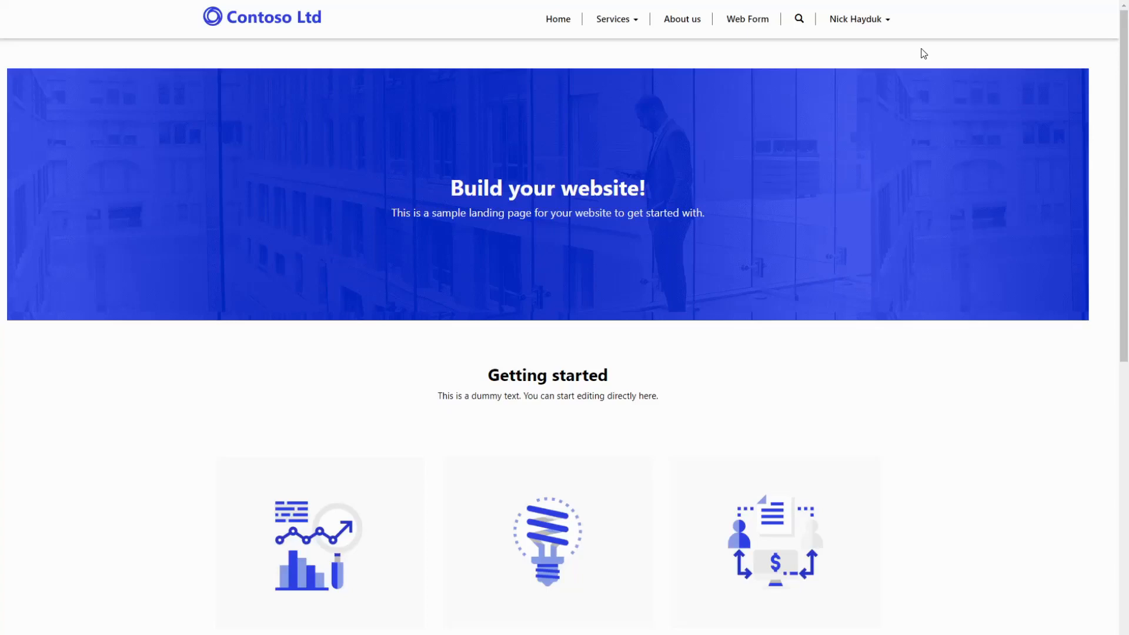
pyautogui.moveTo(920, 54)
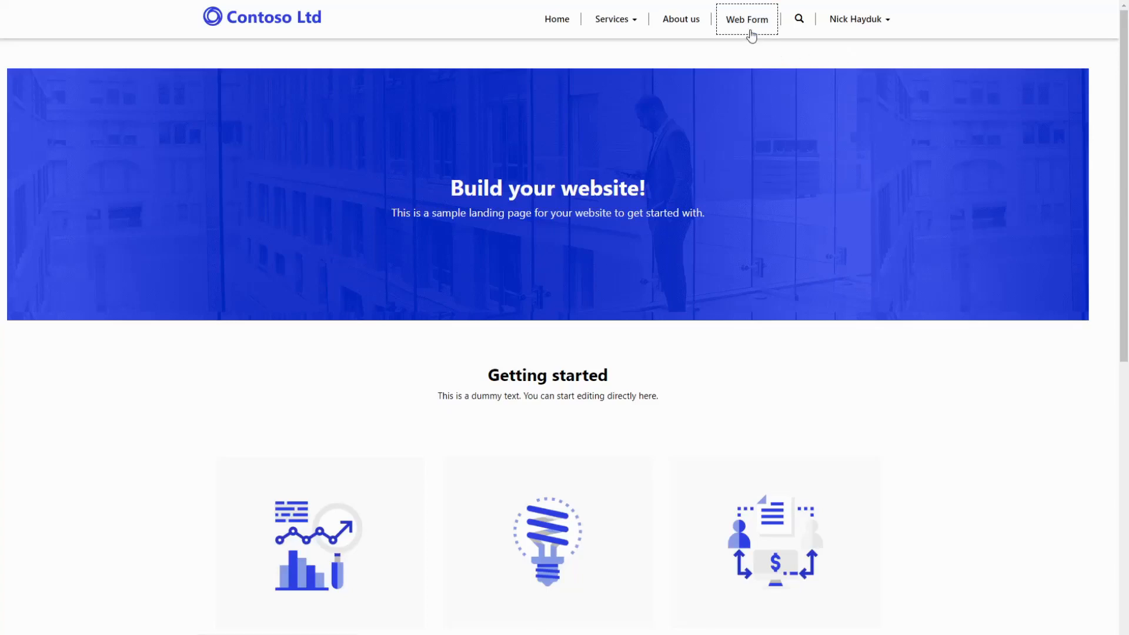
# - Show the two-step Contact Us Web Form page via the portal's top navigation
pyautogui.click(747, 19)
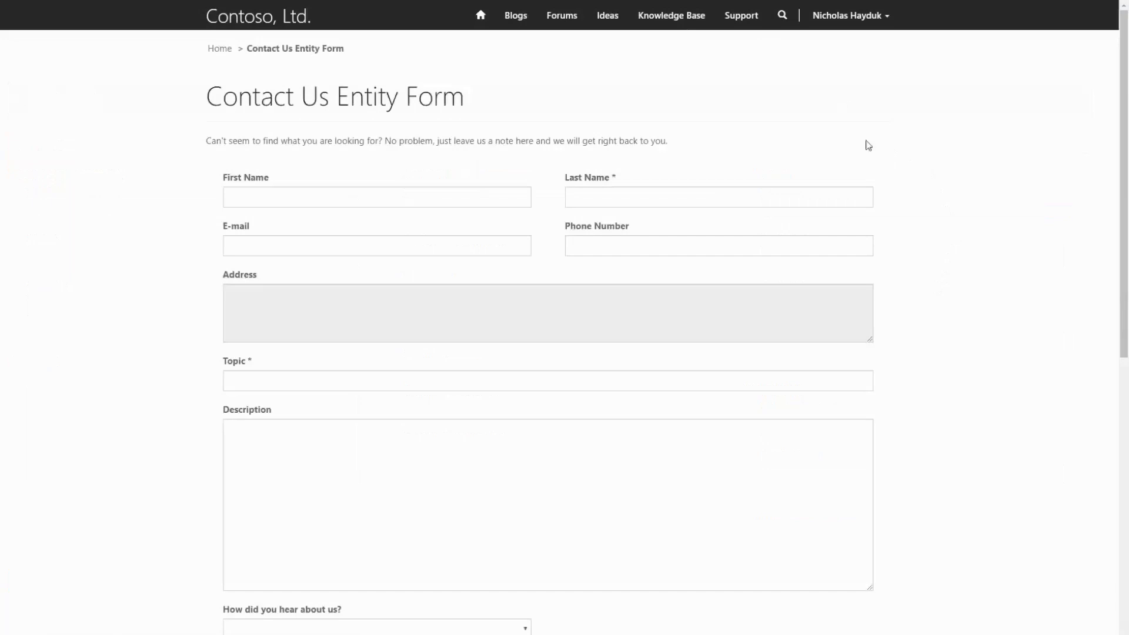
pyautogui.moveTo(440, 120)
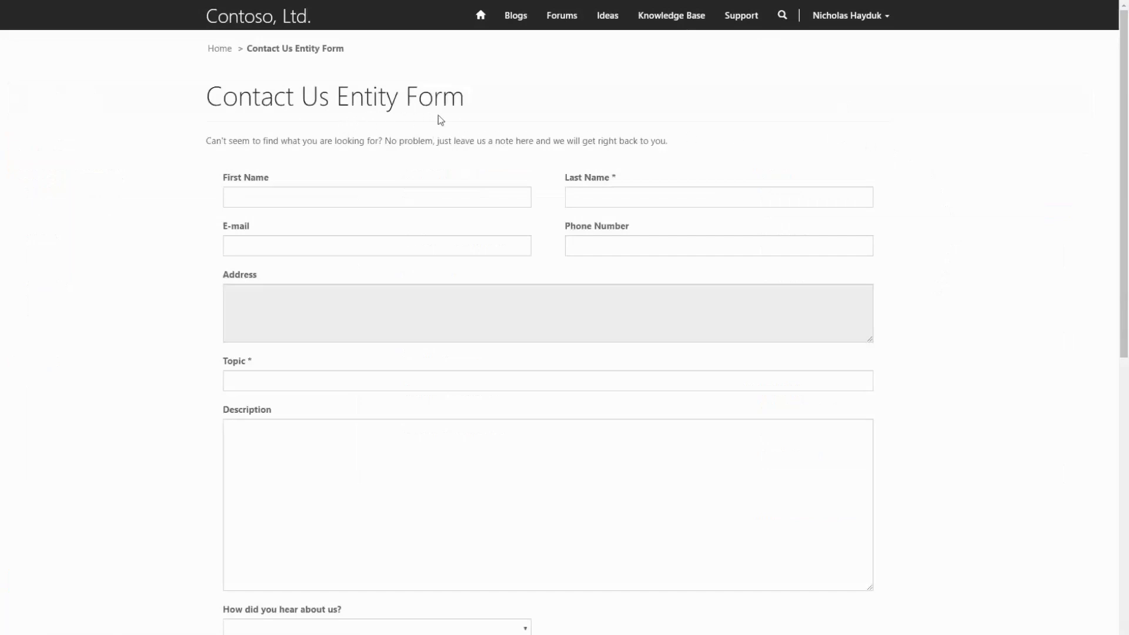
pyautogui.moveTo(967, 262)
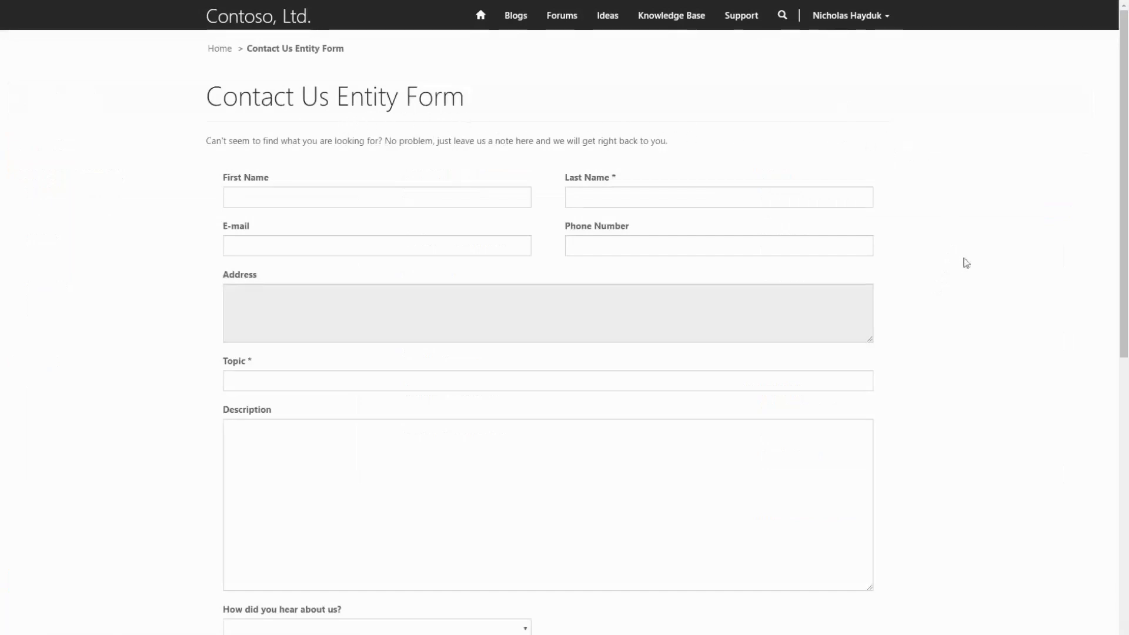
pyautogui.moveTo(951, 213)
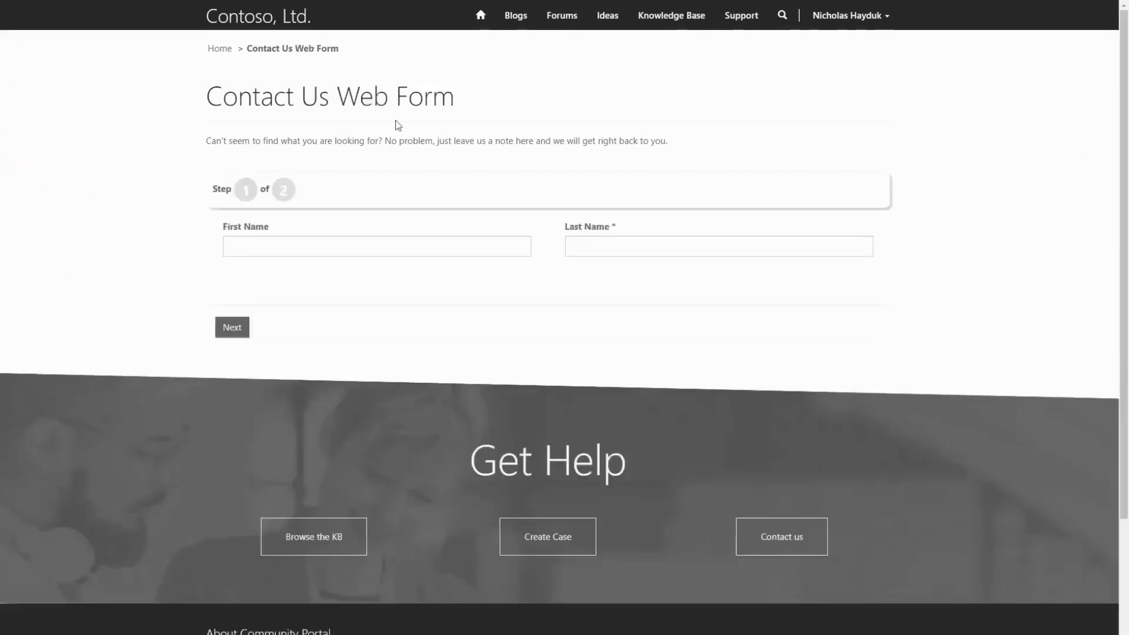
pyautogui.moveTo(952, 146)
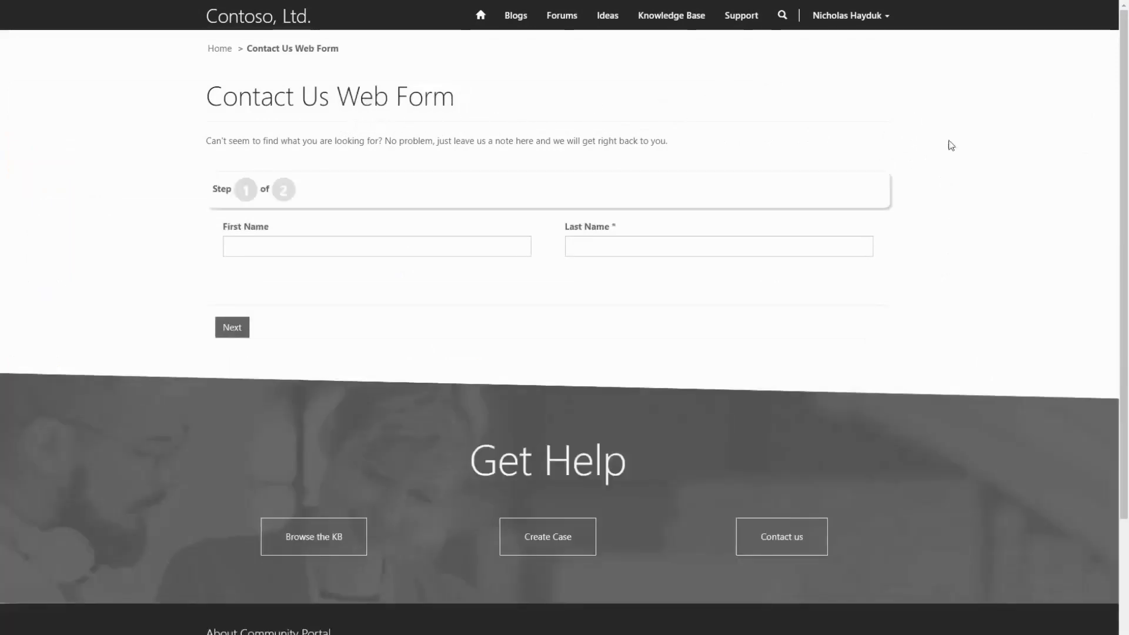
pyautogui.moveTo(909, 159)
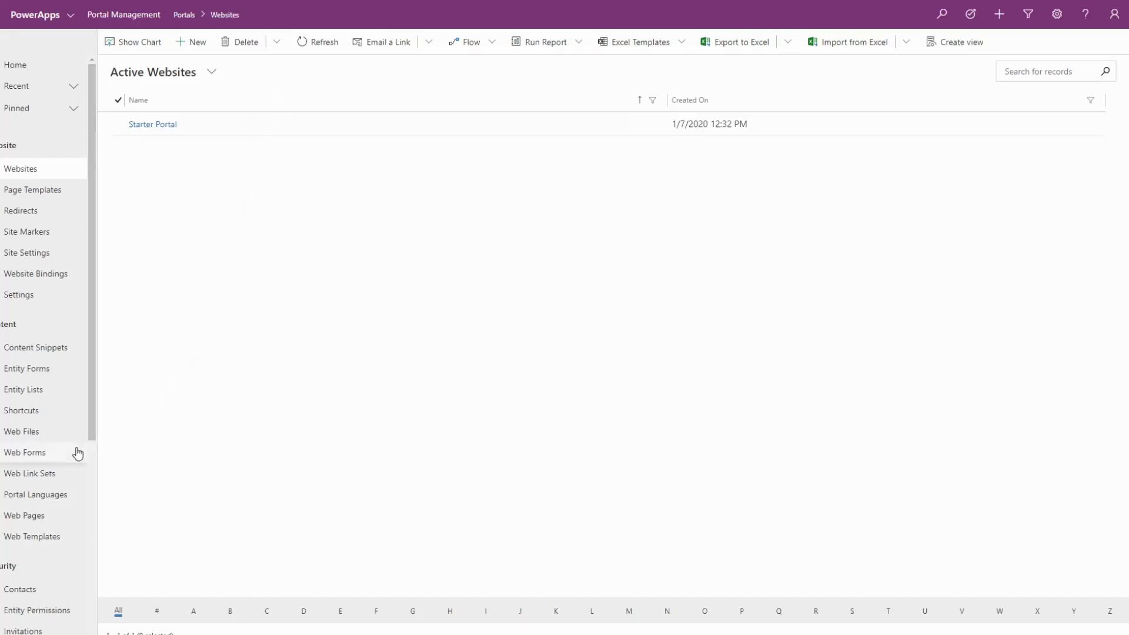
# - Review Example Web Form's authentication and edit-expired settings, then go to its start step, Step 1
pyautogui.click(25, 452)
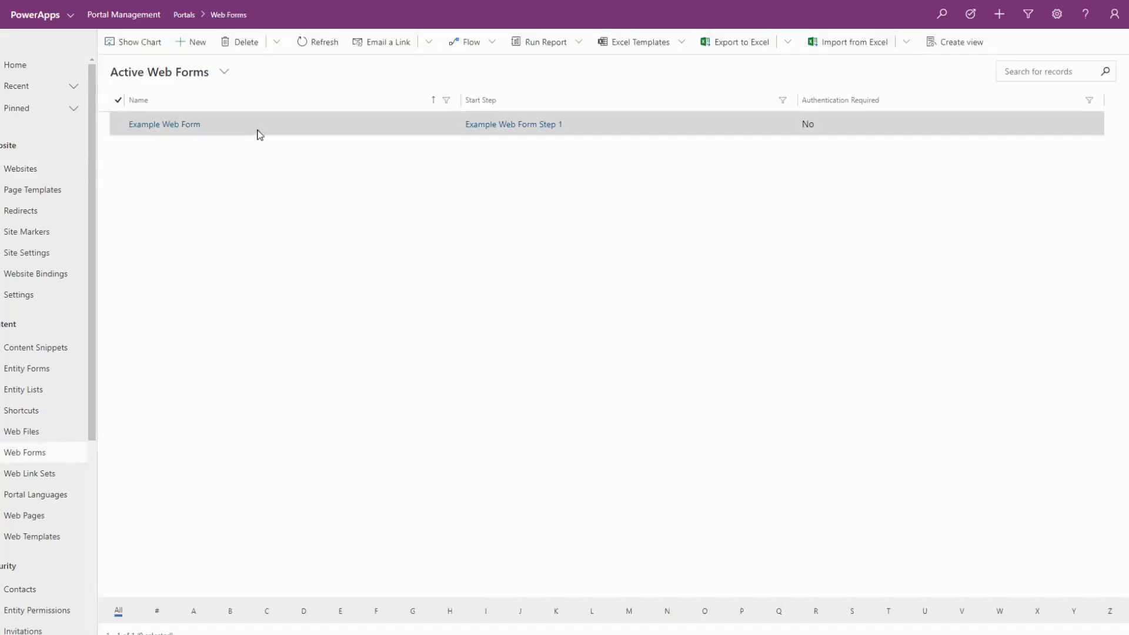
pyautogui.click(165, 124)
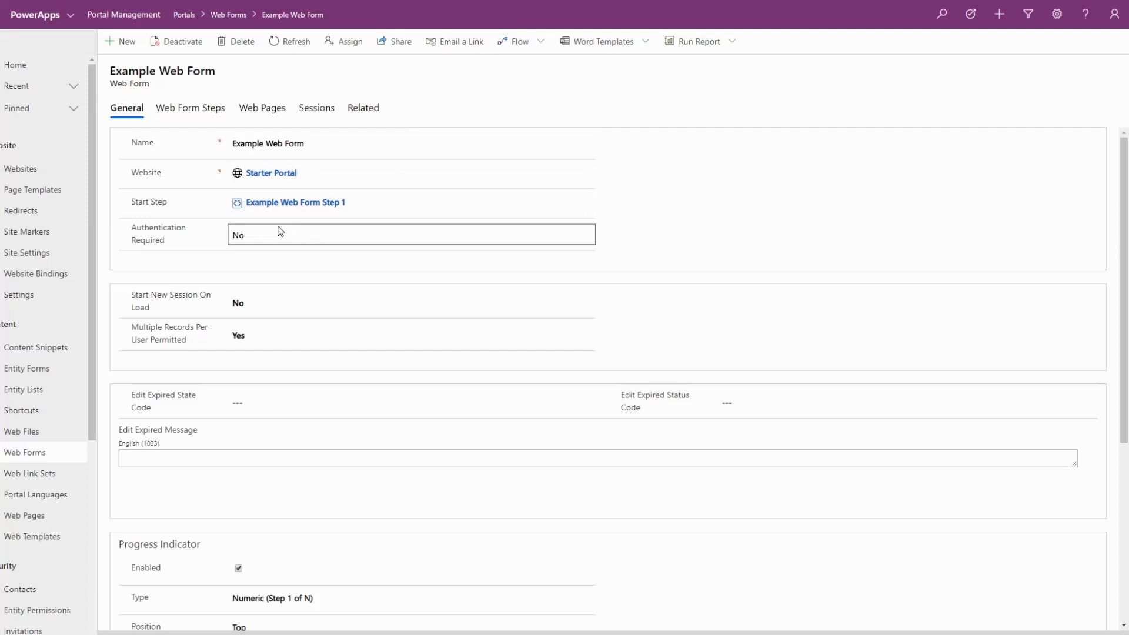
pyautogui.click(410, 302)
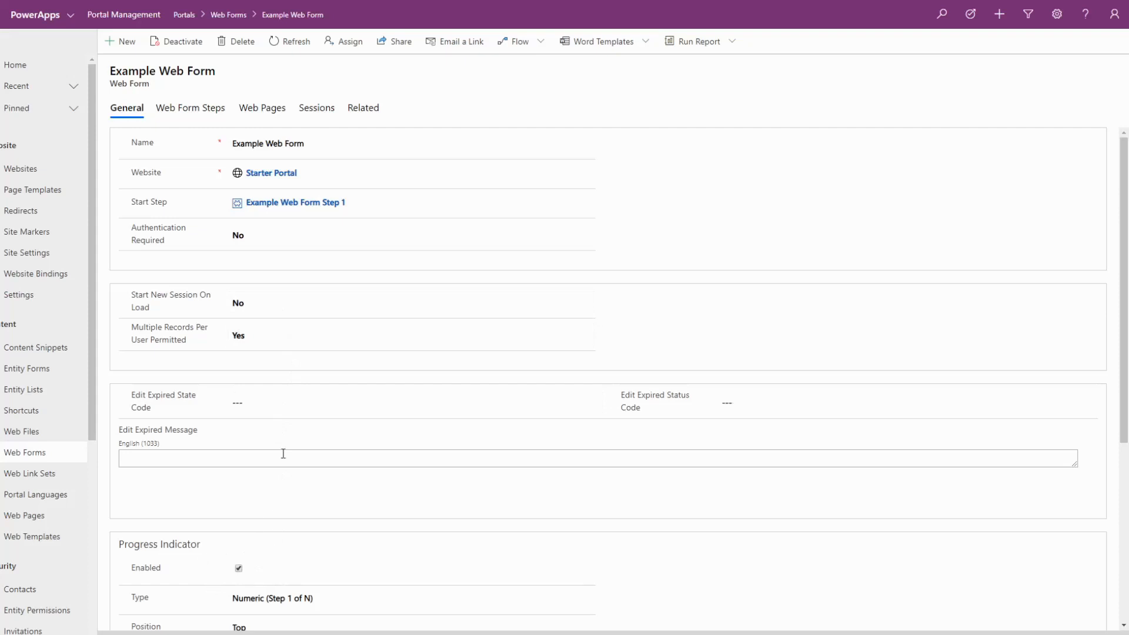
pyautogui.click(288, 203)
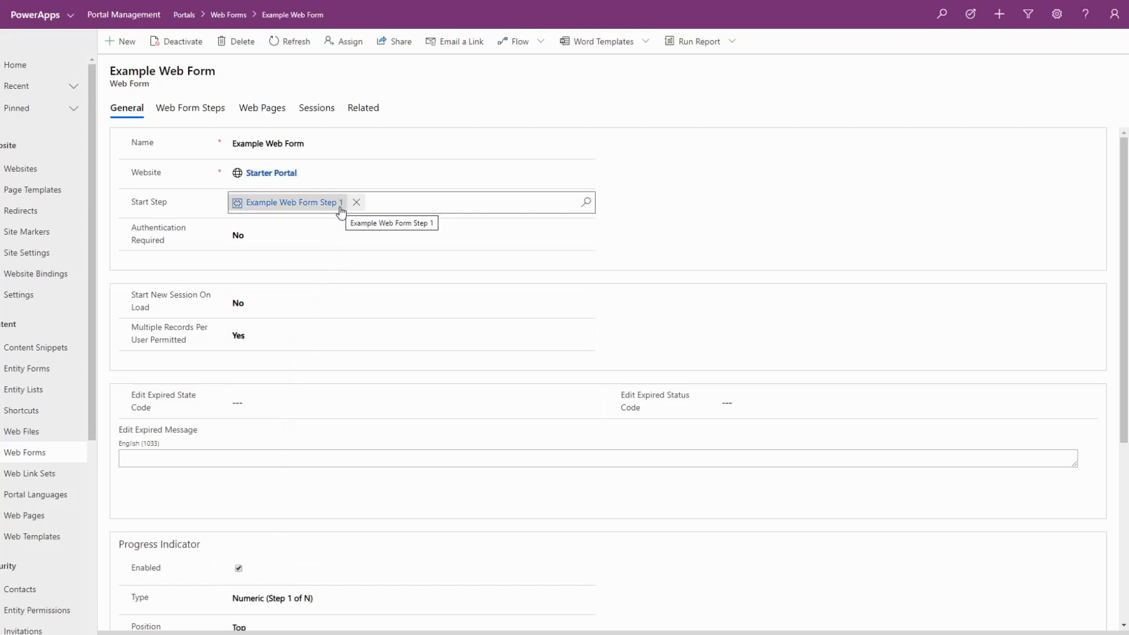
pyautogui.click(287, 202)
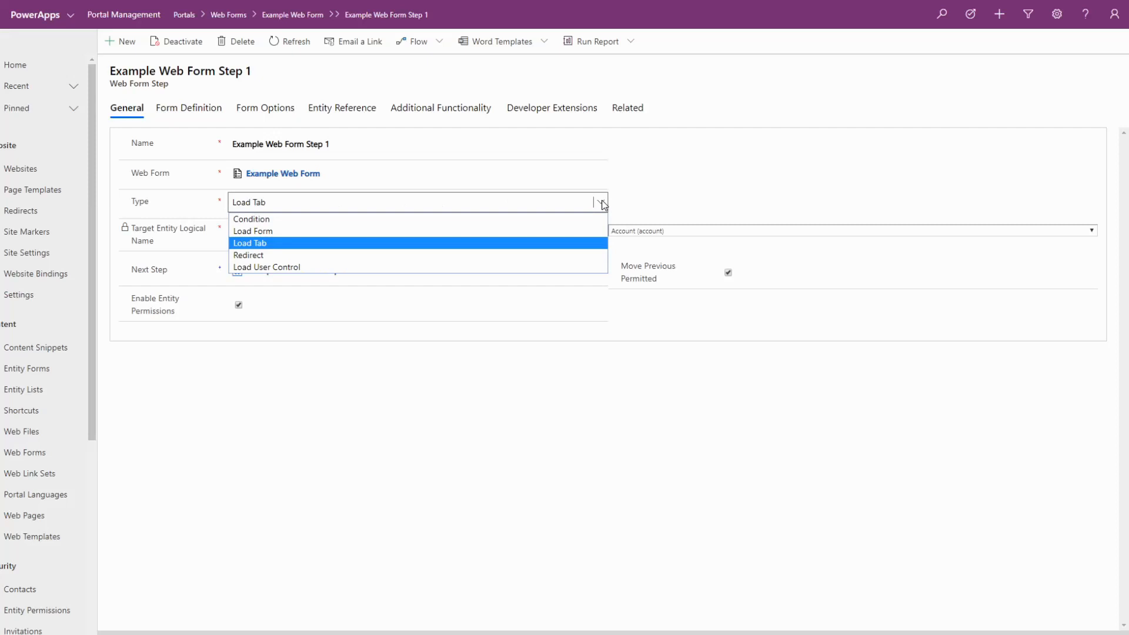
# - Leave Step 1's type as Load Tab and show its related Metadata records
pyautogui.click(249, 242)
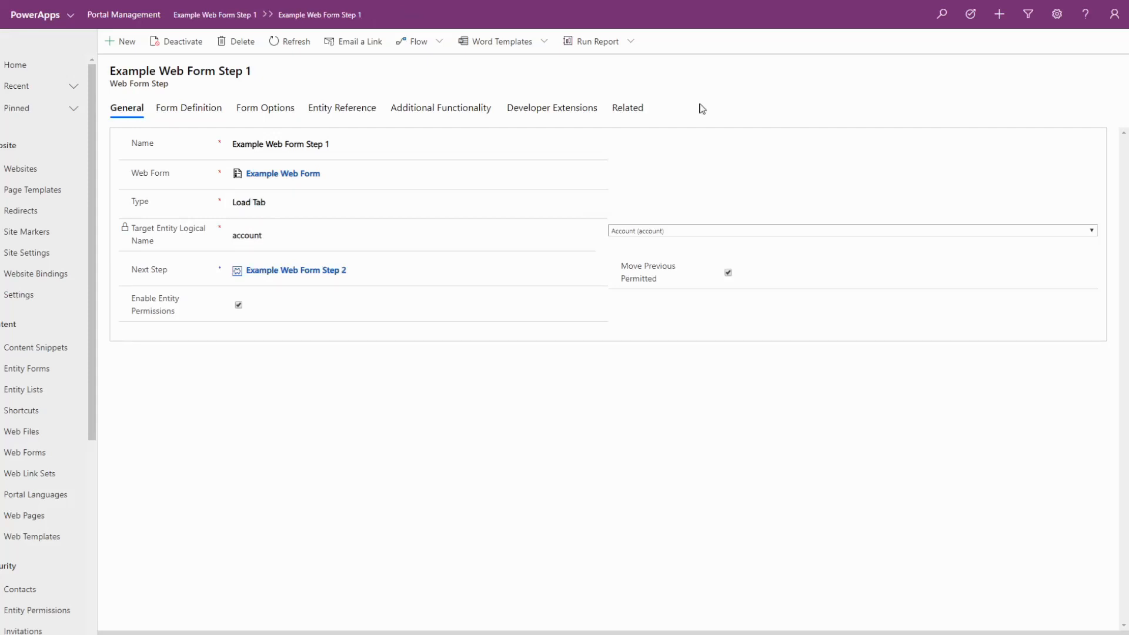
pyautogui.moveTo(627, 108)
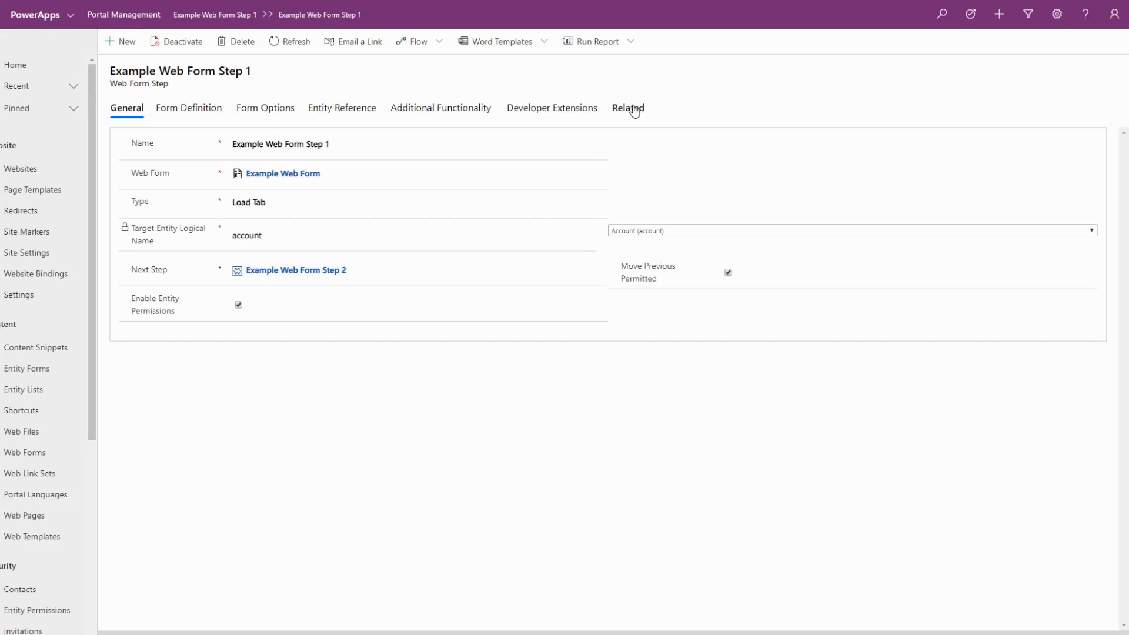
pyautogui.click(627, 107)
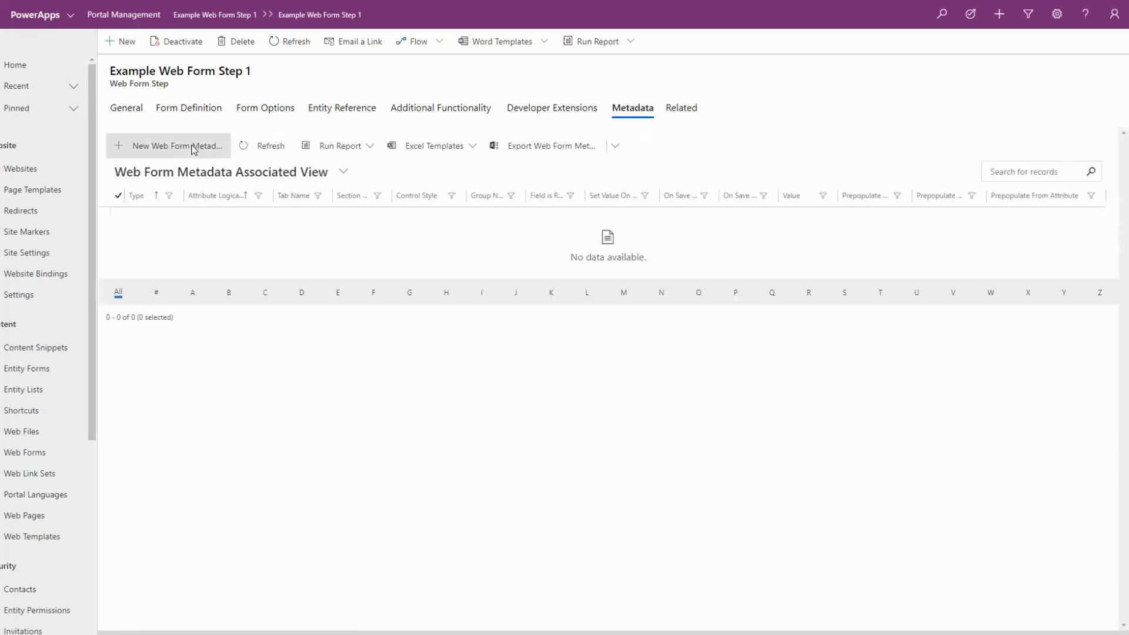
# - Scroll through a blank New Web Form Metadata record, then go to the Web Form web page record
pyautogui.click(170, 145)
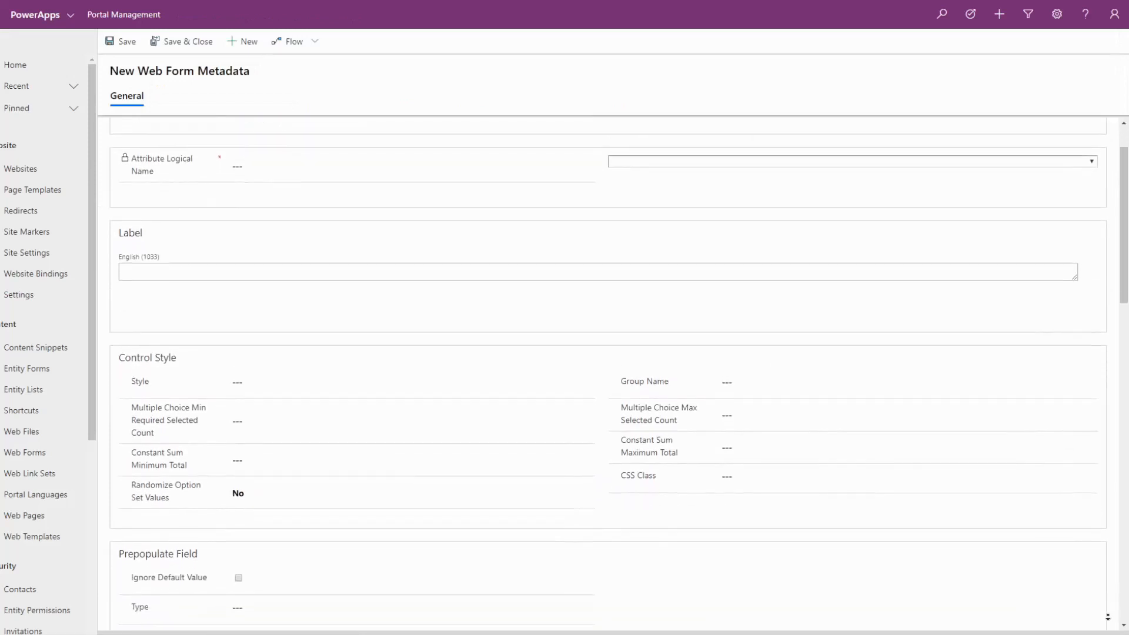
pyautogui.scroll(-3)
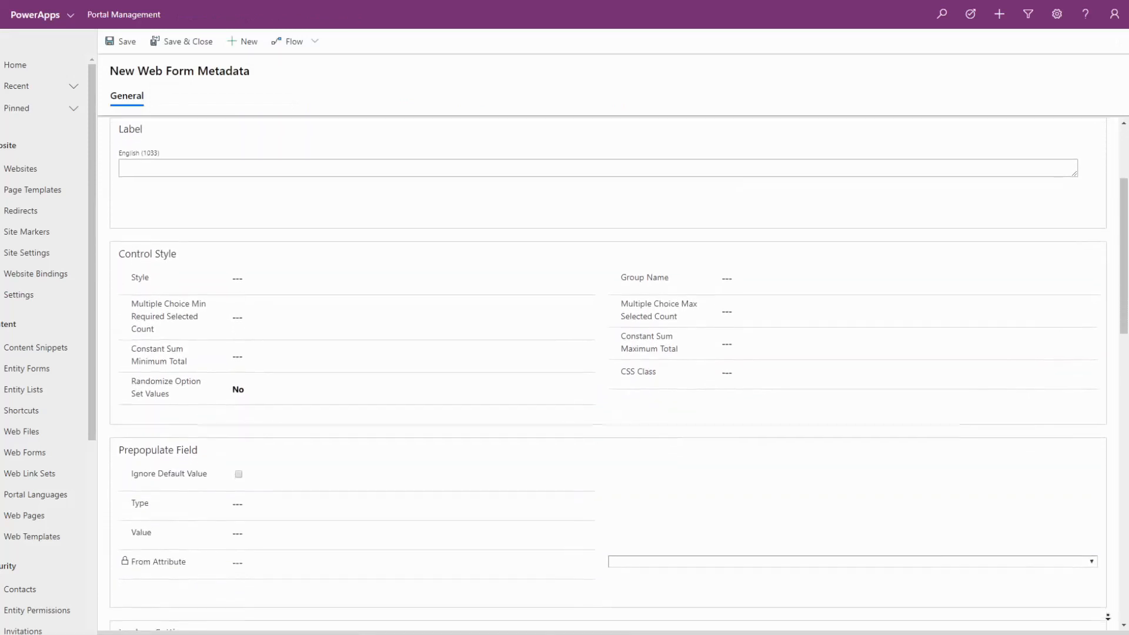
pyautogui.scroll(-3)
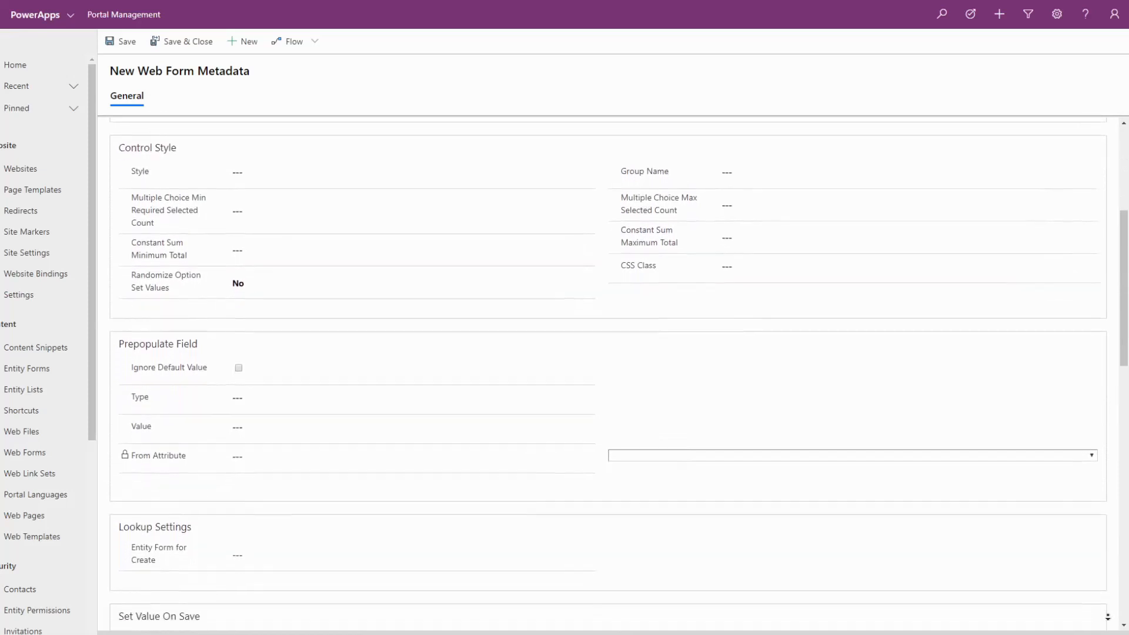
pyautogui.scroll(-3)
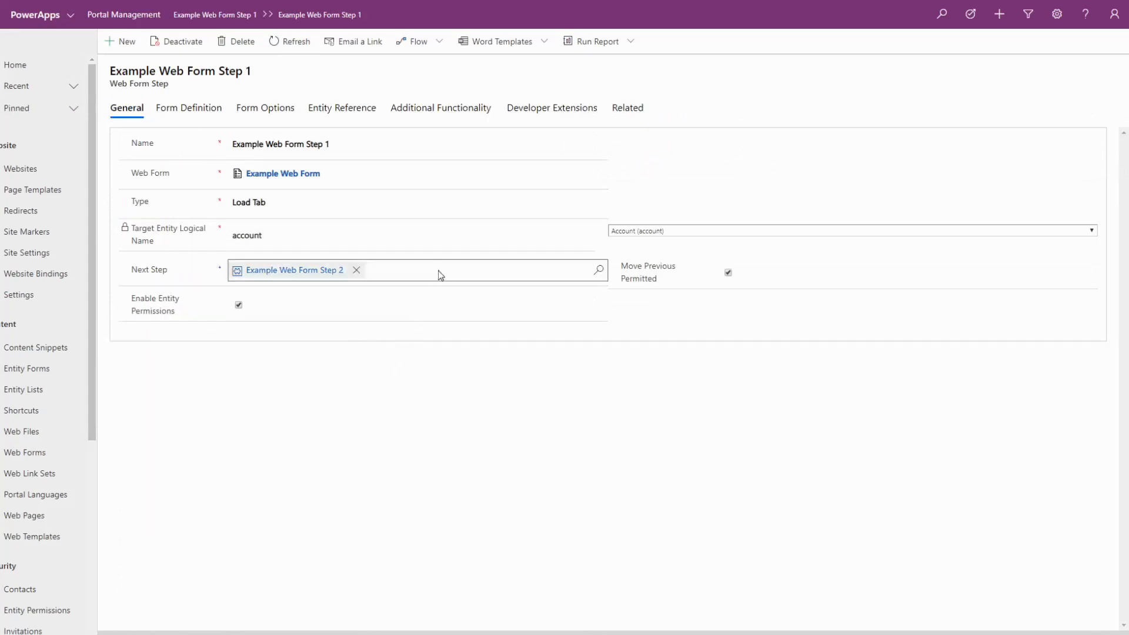
pyautogui.moveTo(187, 279)
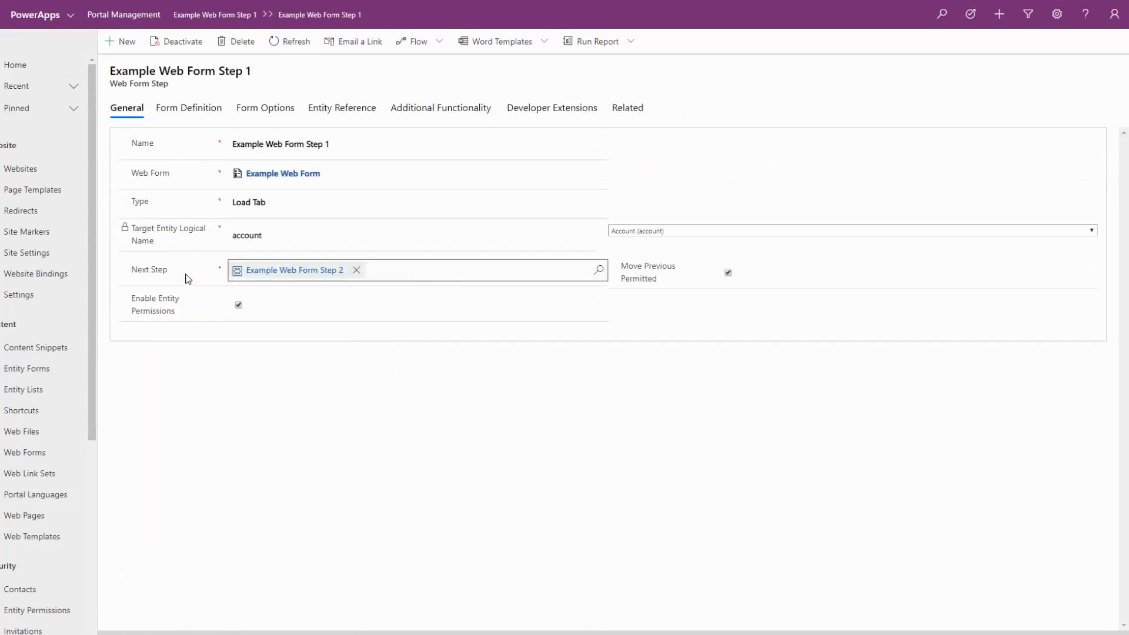
pyautogui.moveTo(170, 281)
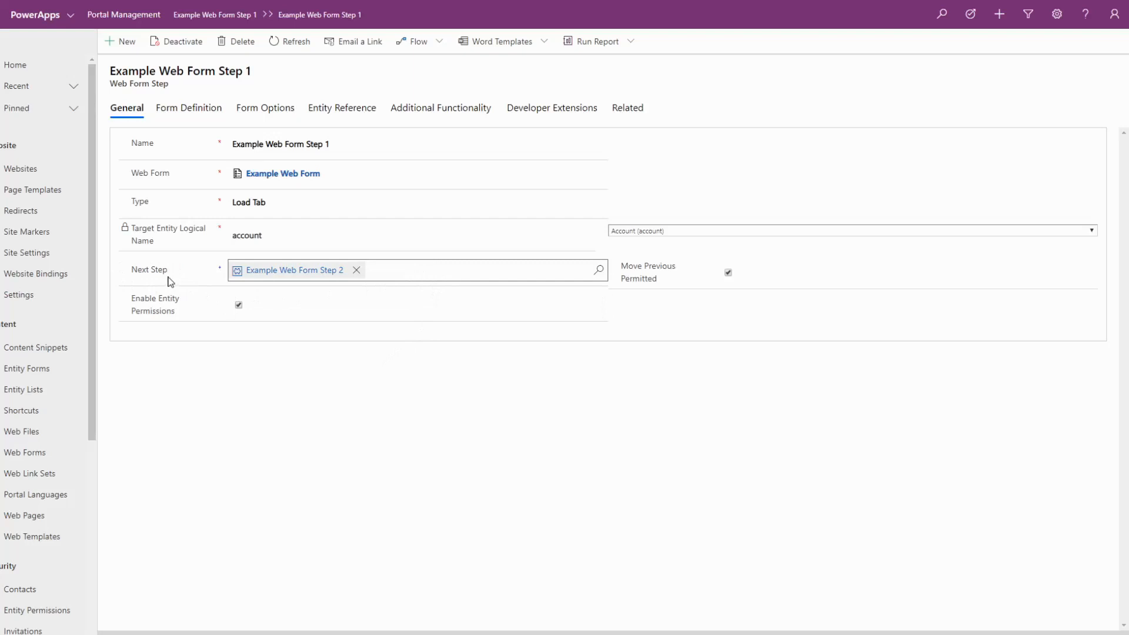
pyautogui.click(282, 173)
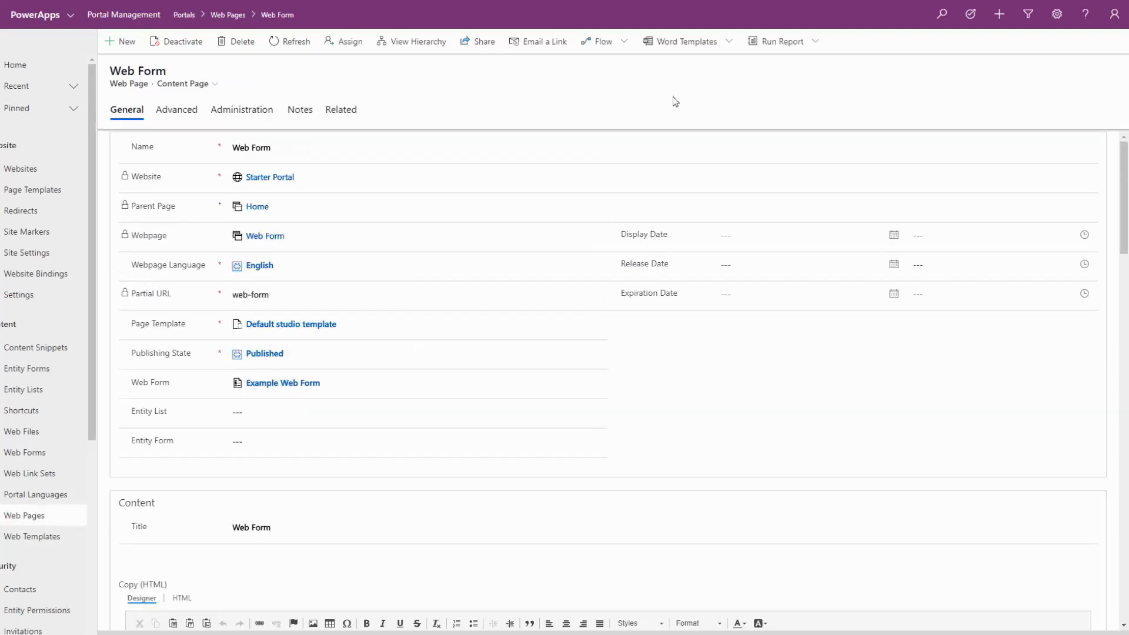
pyautogui.scroll(-3)
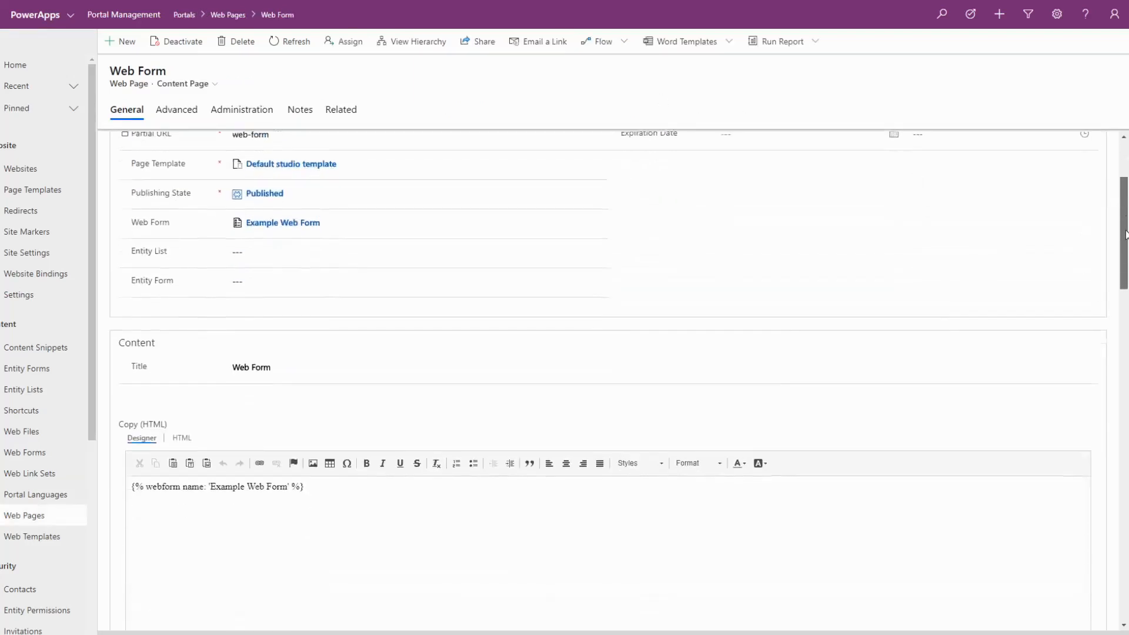
pyautogui.scroll(-3)
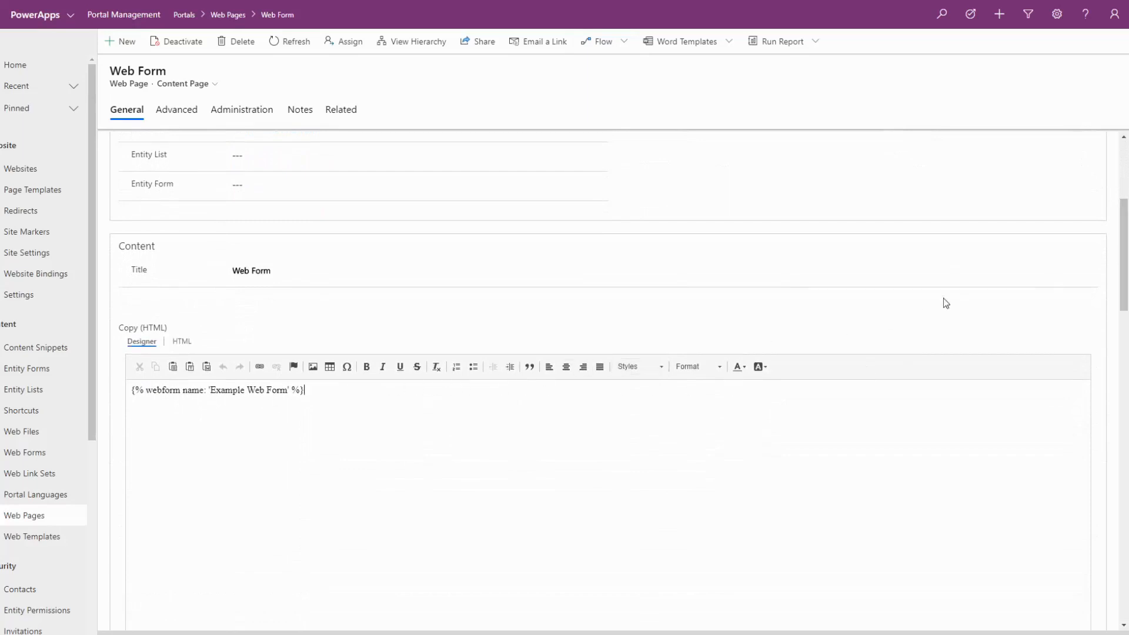
pyautogui.scroll(3)
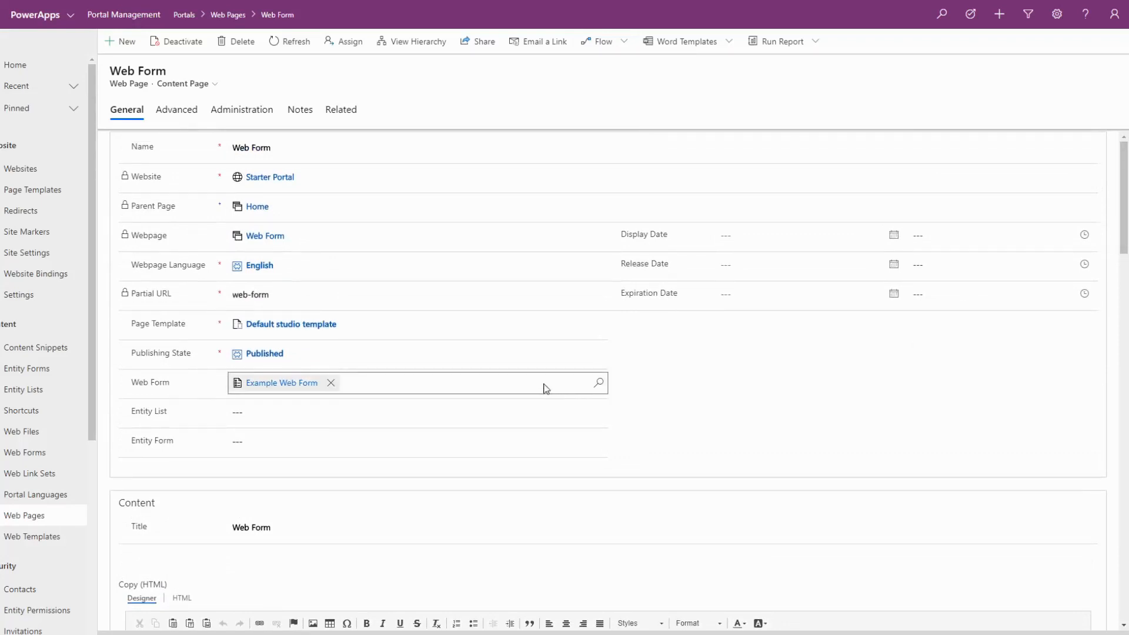
pyautogui.moveTo(540, 388)
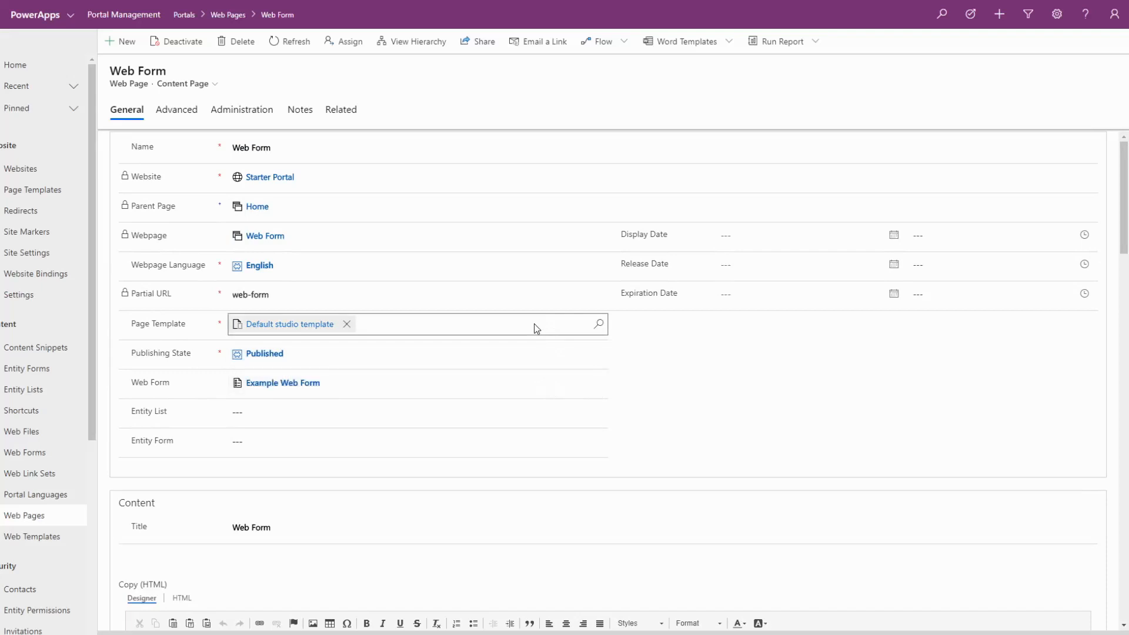
pyautogui.click(289, 323)
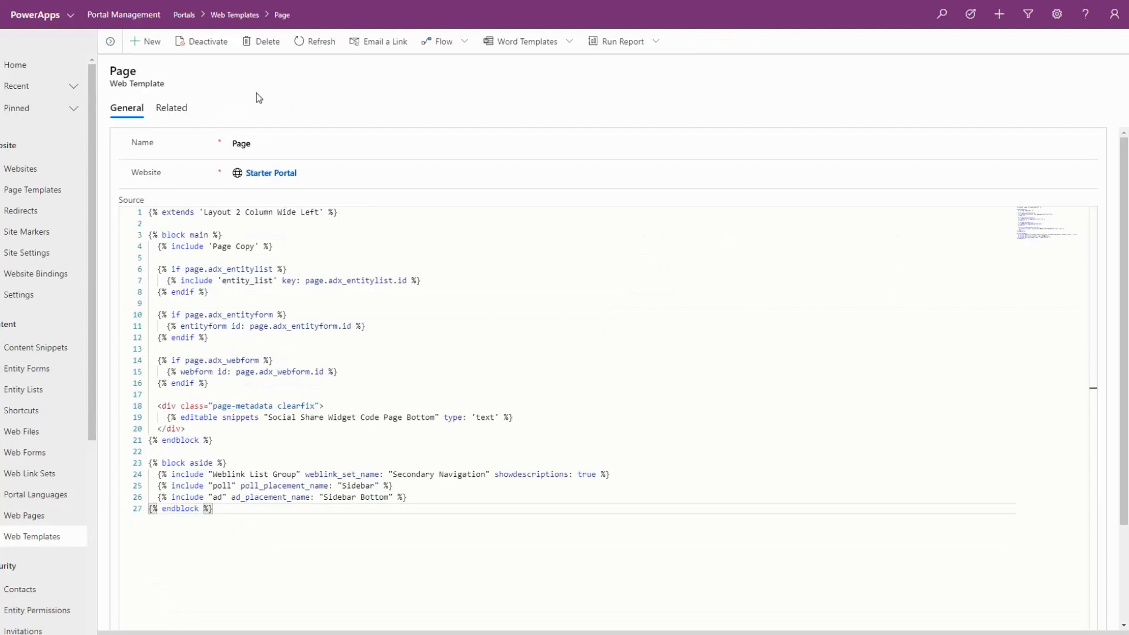
# - Return from the Page web template source to the Example Web Form record
pyautogui.click(209, 383)
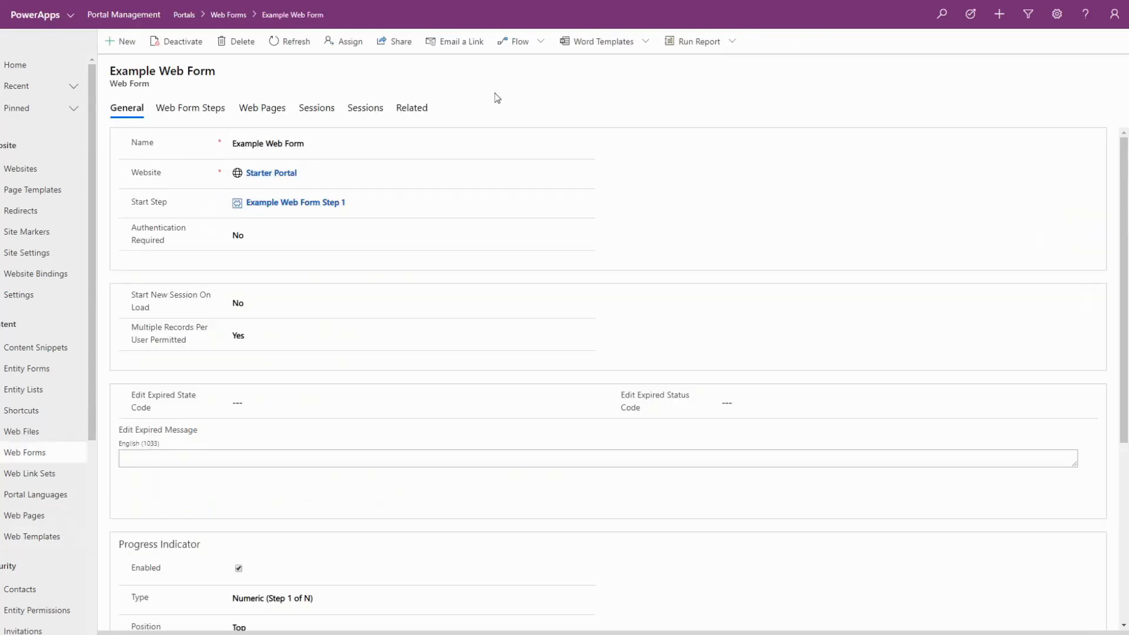
pyautogui.moveTo(365, 107)
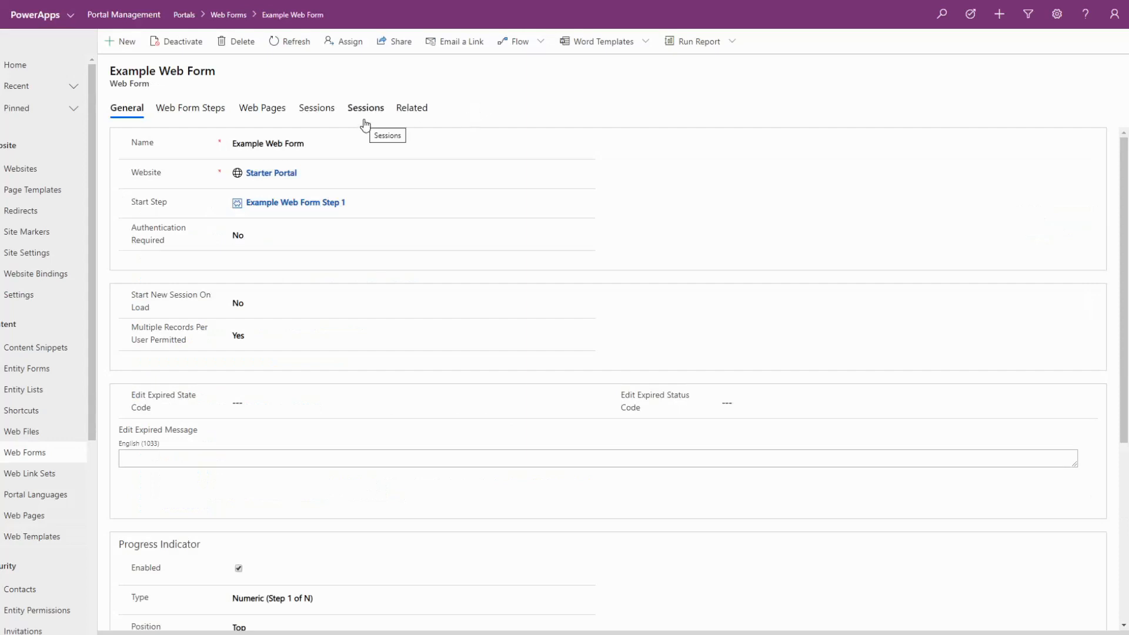
# - List Example Web Form's sessions, which are currently empty
pyautogui.click(365, 107)
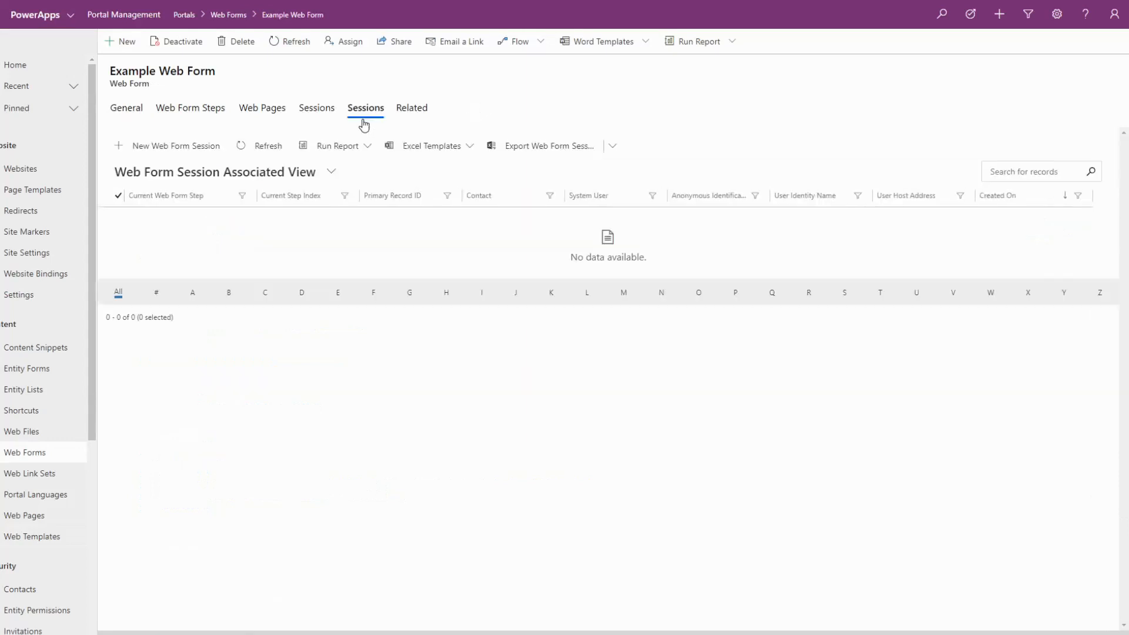